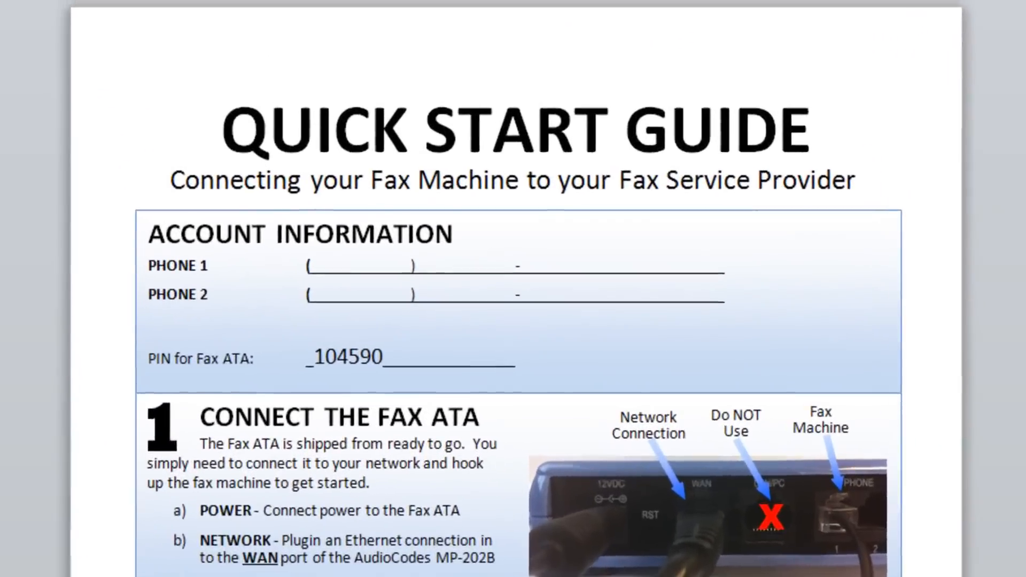
# Step: Scroll the Quick Start Guide down to the Connect the Fax ATA and Enter Your PIN steps
pyautogui.scroll(-3)
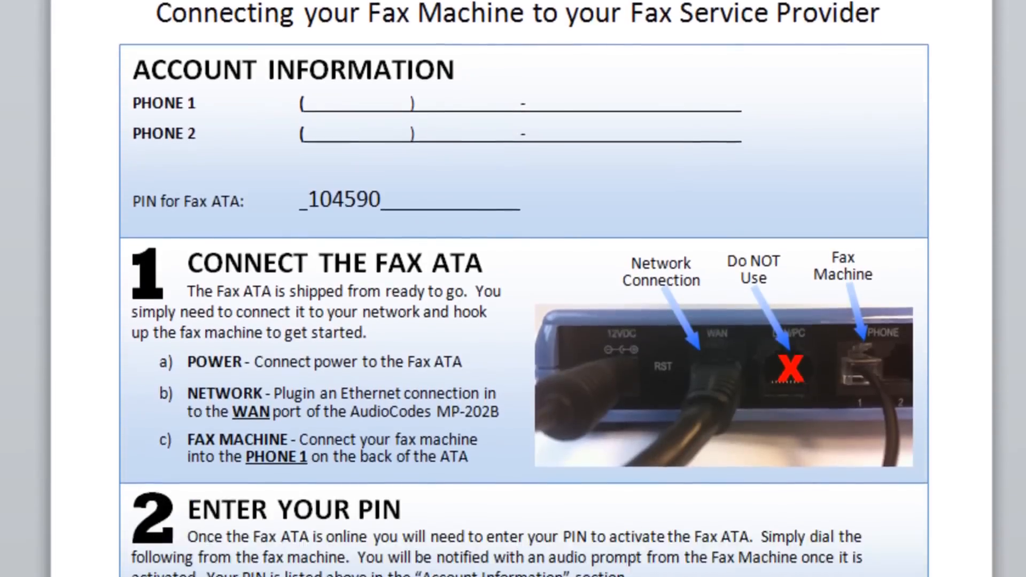
pyautogui.scroll(-3)
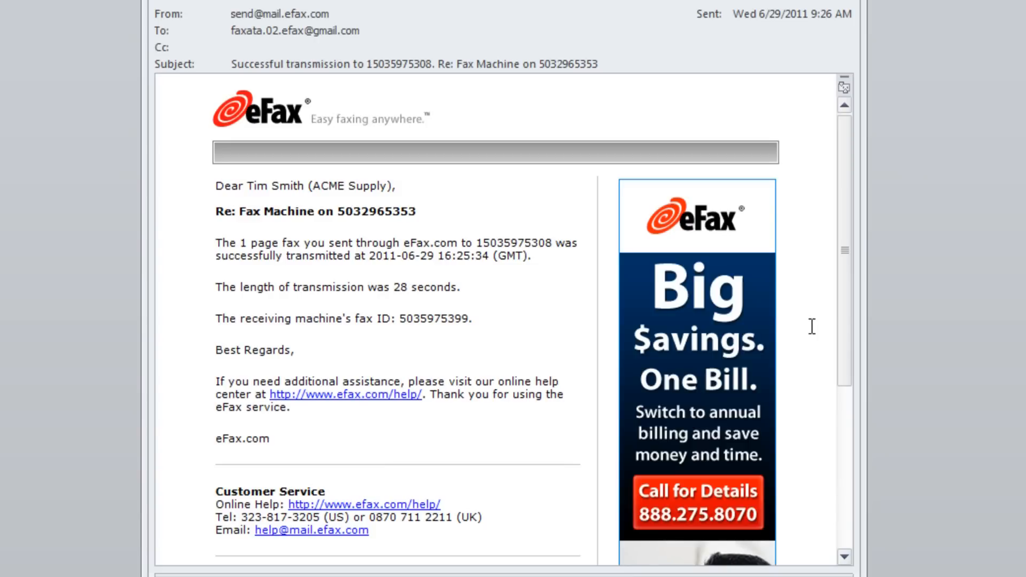
pyautogui.moveTo(701, 206)
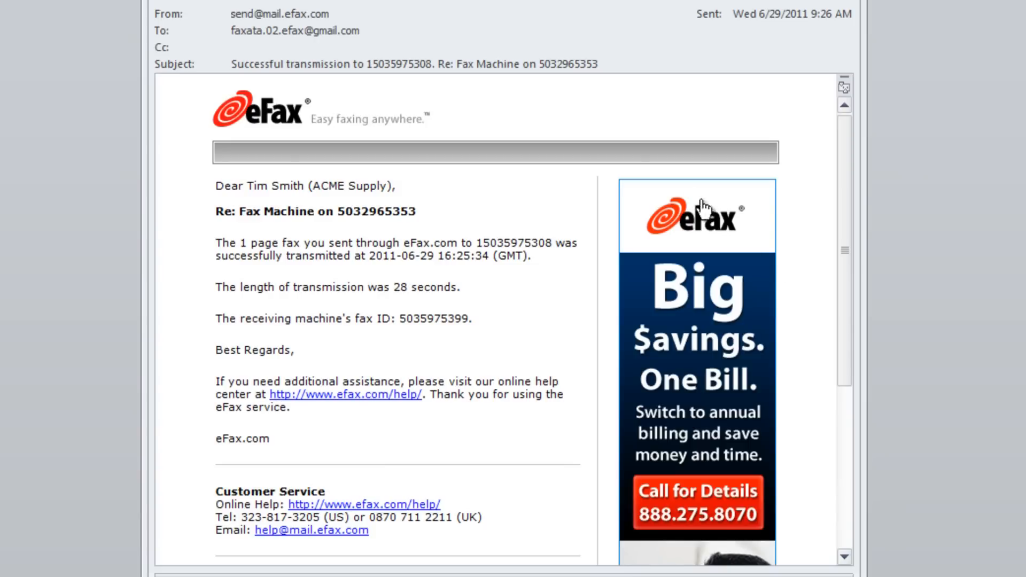
pyautogui.doubleClick(487, 64)
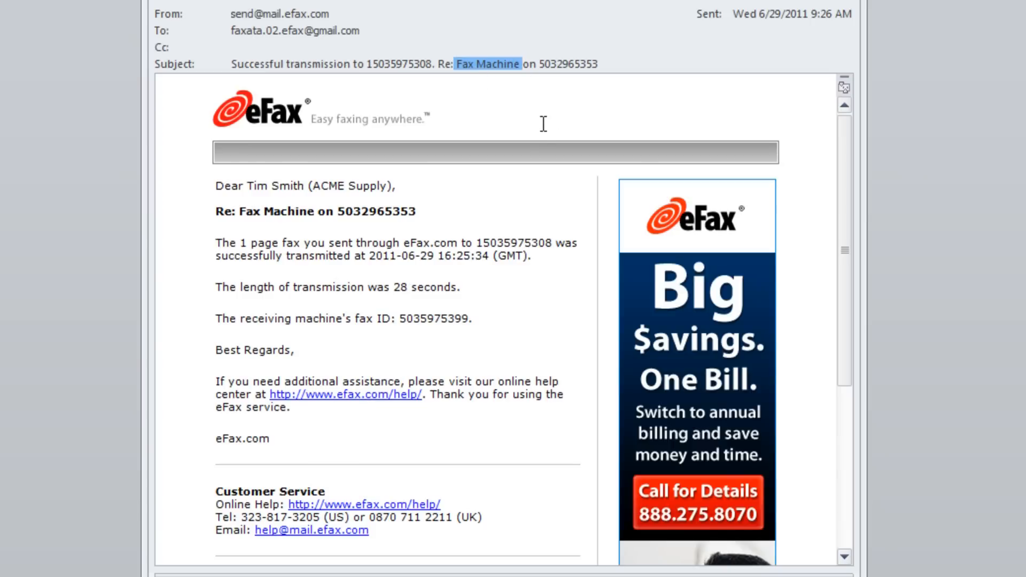
pyautogui.moveTo(543, 131)
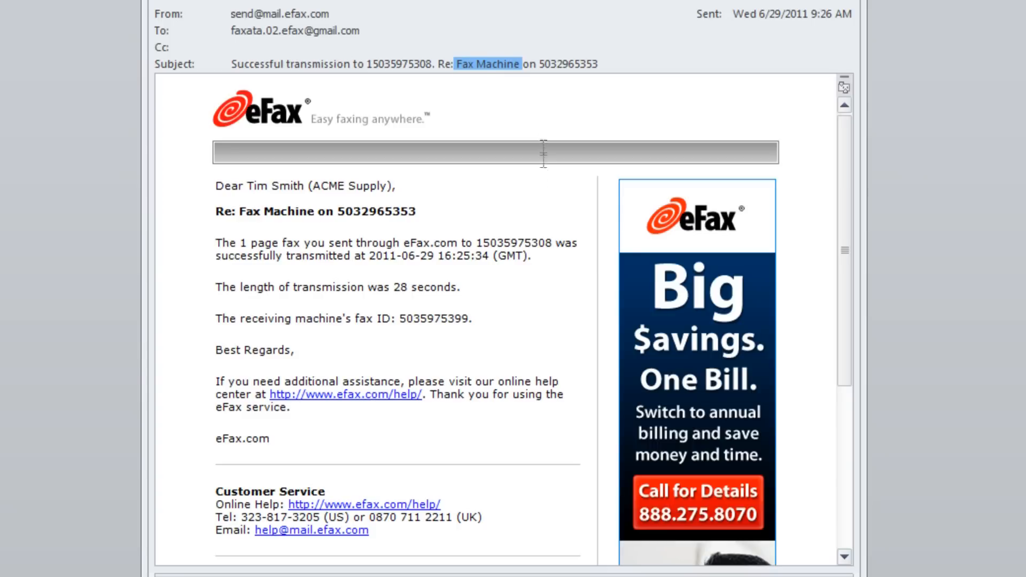
pyautogui.doubleClick(514, 242)
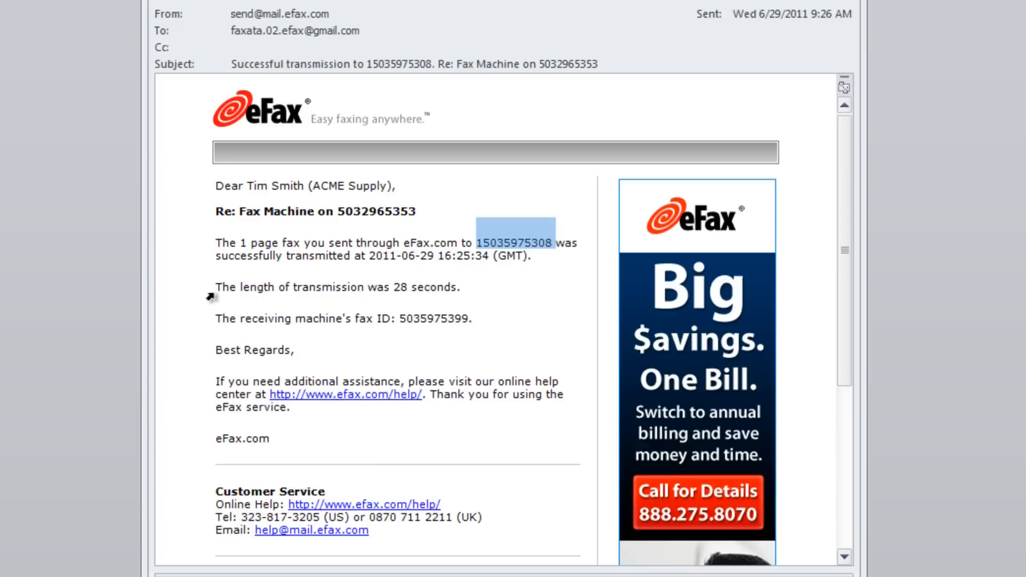
pyautogui.moveTo(386, 300)
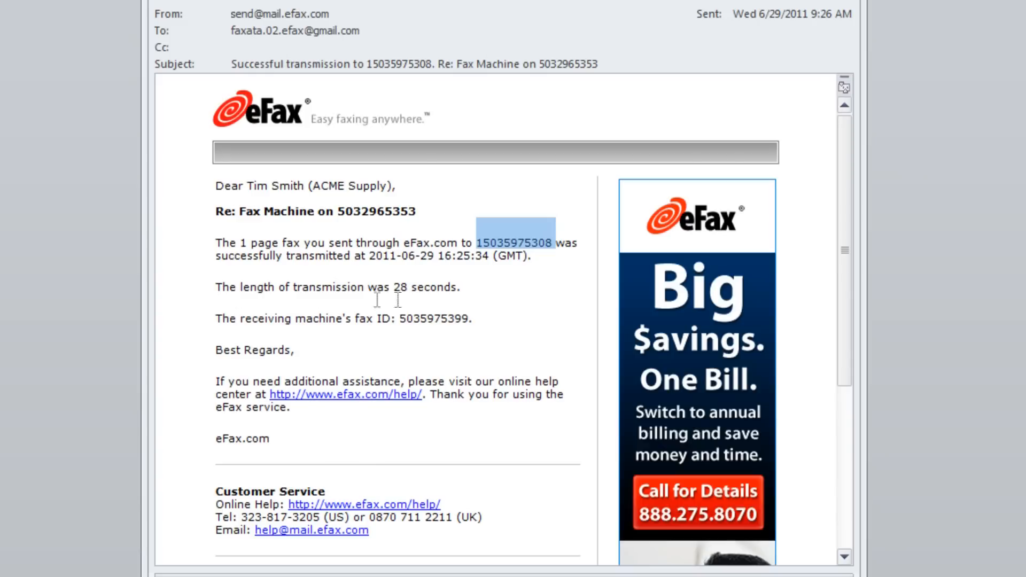
pyautogui.moveTo(528, 297)
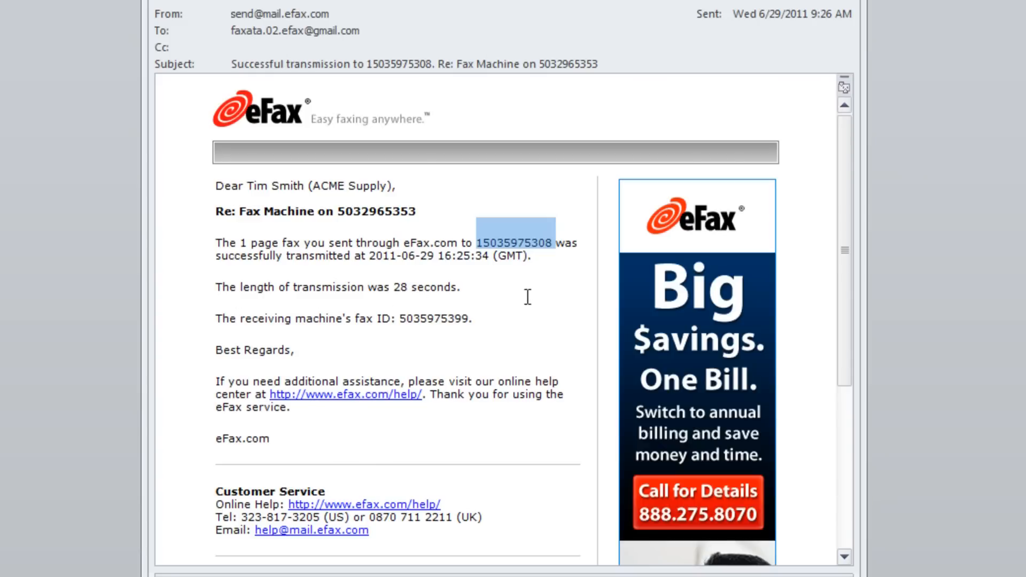